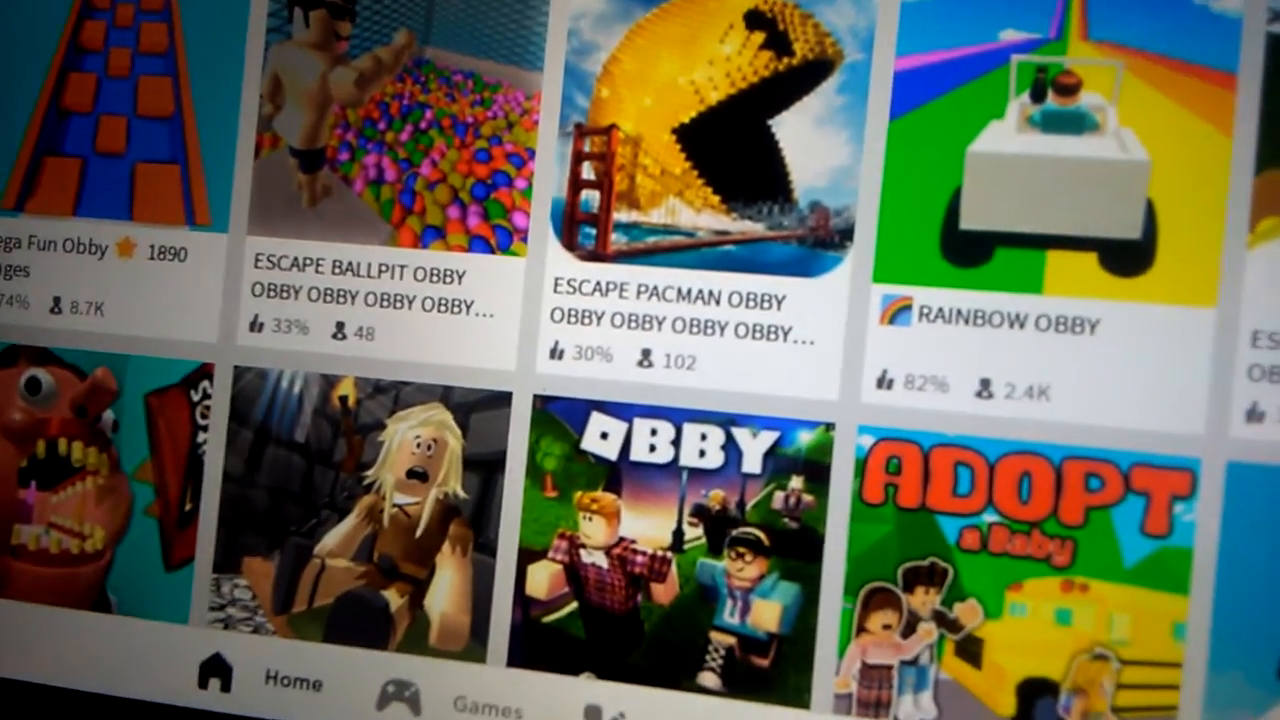
scroll("down", 3)
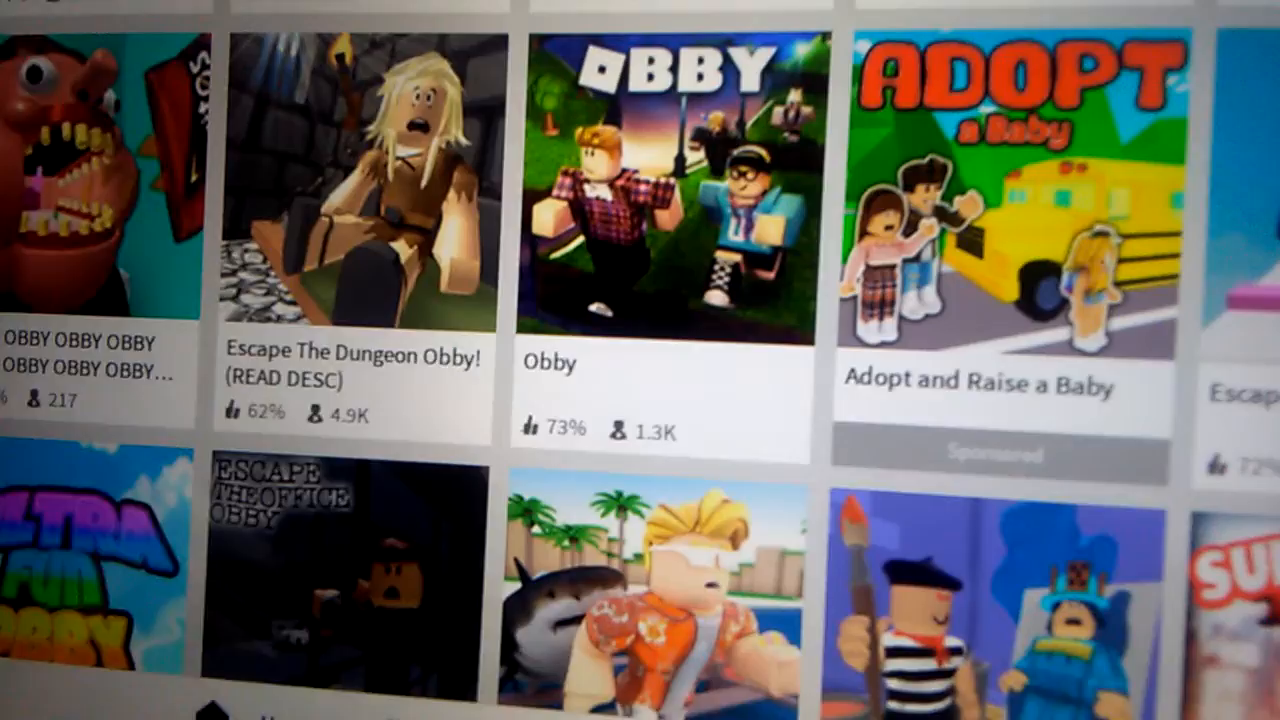